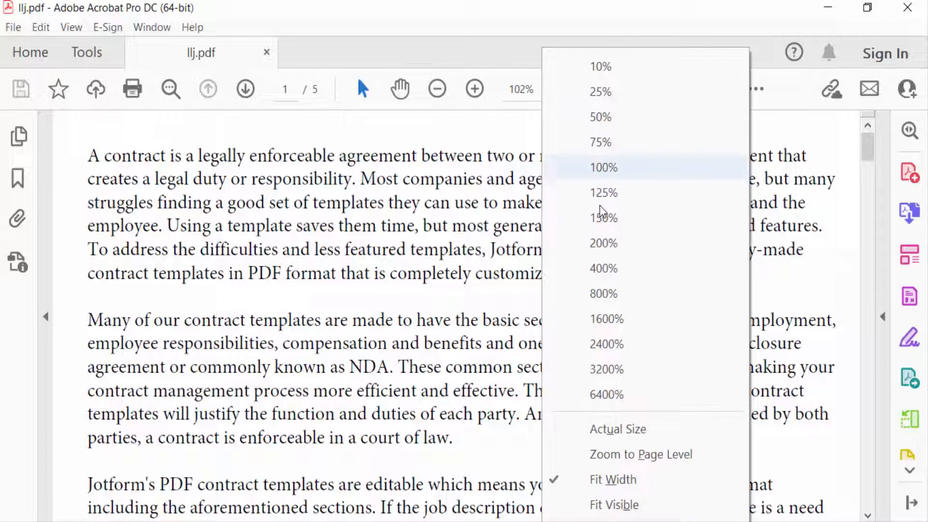
# Zoom the contract PDF to 75% and start exporting it as PostScript.
pyautogui.click(600, 142)
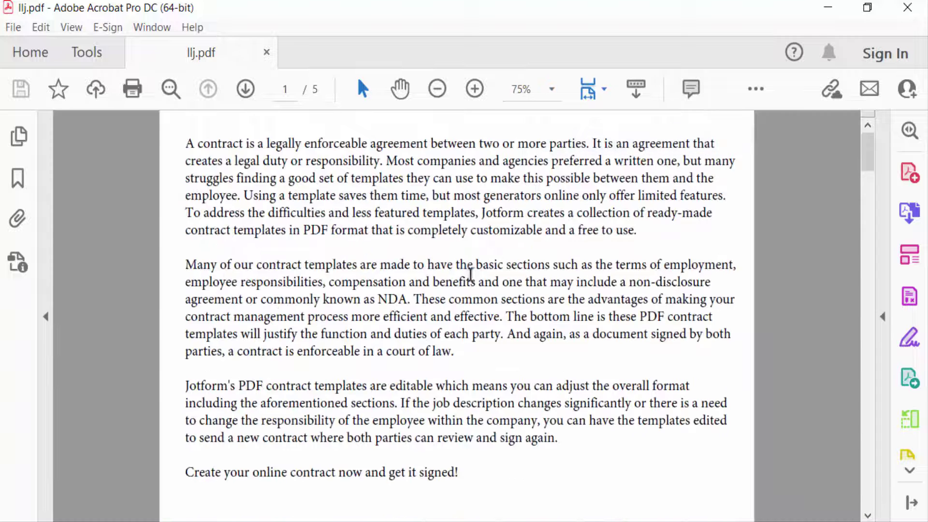
pyautogui.moveTo(506, 313)
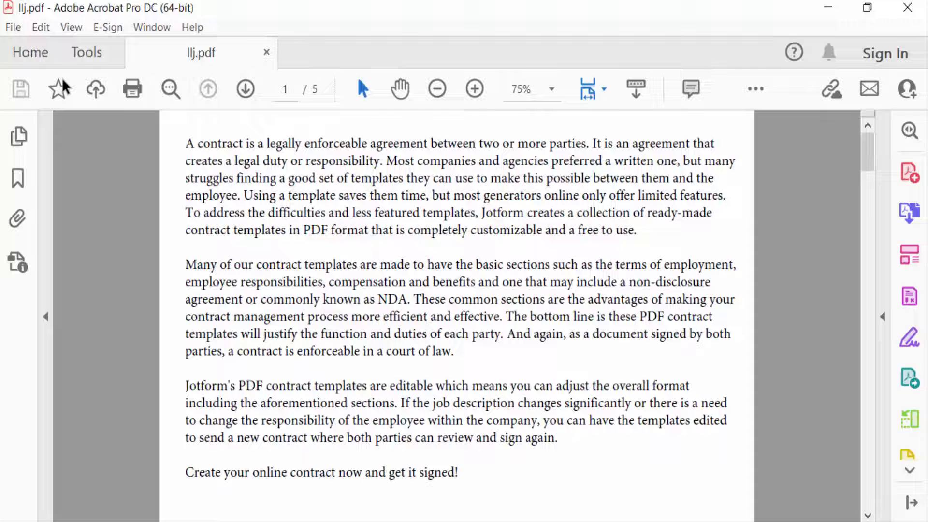
pyautogui.click(12, 27)
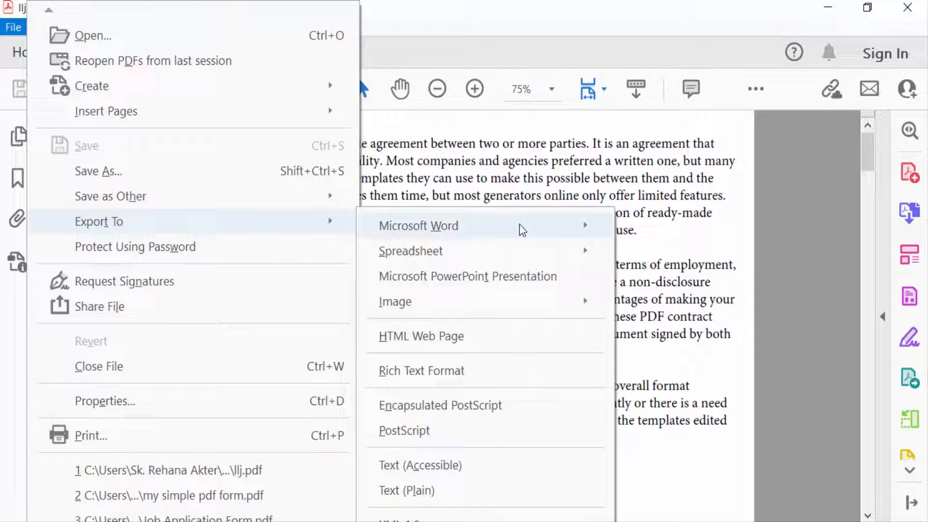
pyautogui.moveTo(404, 431)
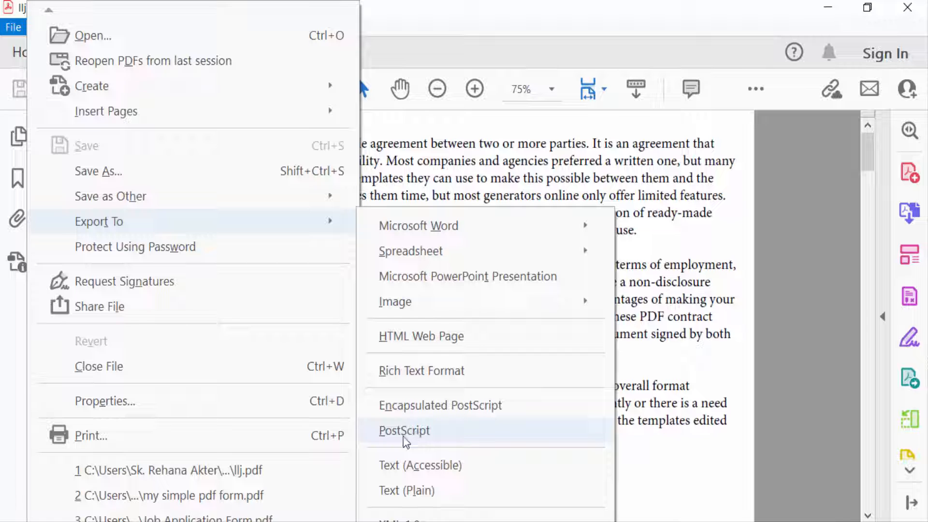
pyautogui.click(404, 430)
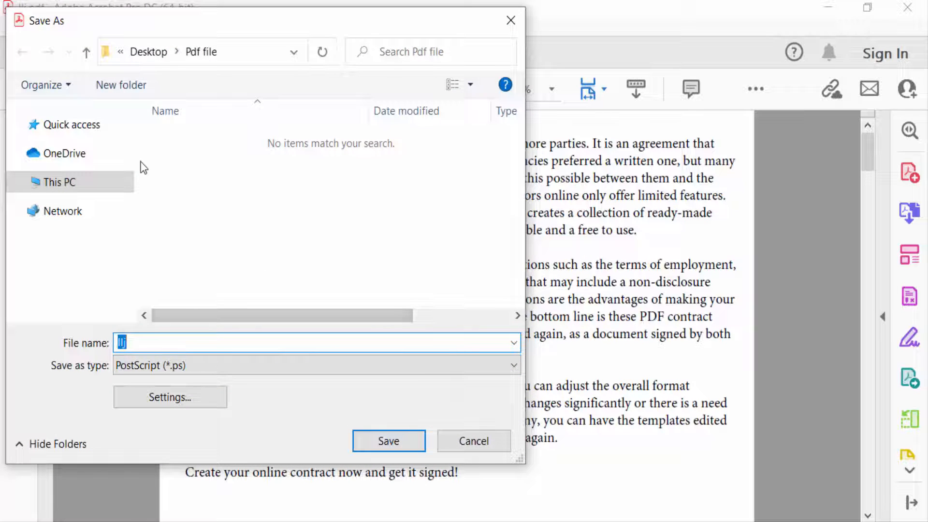
pyautogui.moveTo(233, 148)
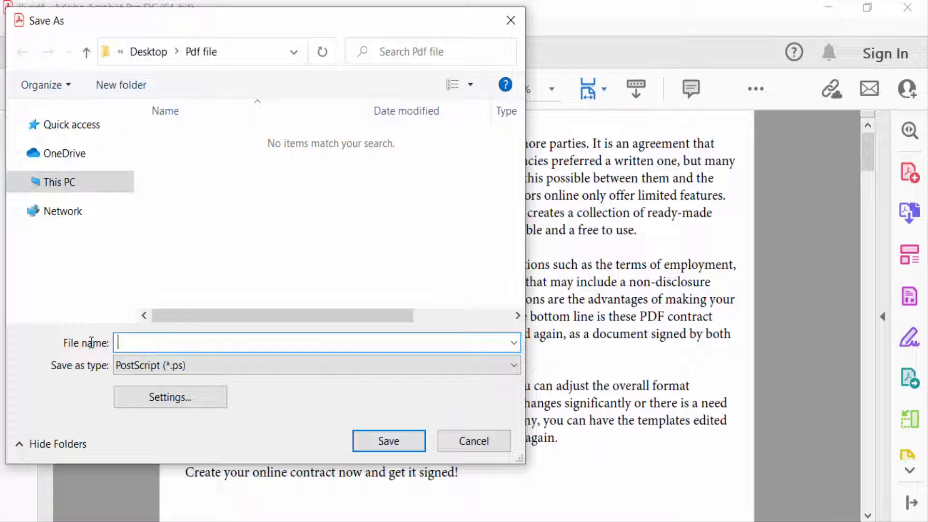
# Save the PostScript export as 'ps' in the Desktop's Pdf file folder.
pyautogui.write('ps')
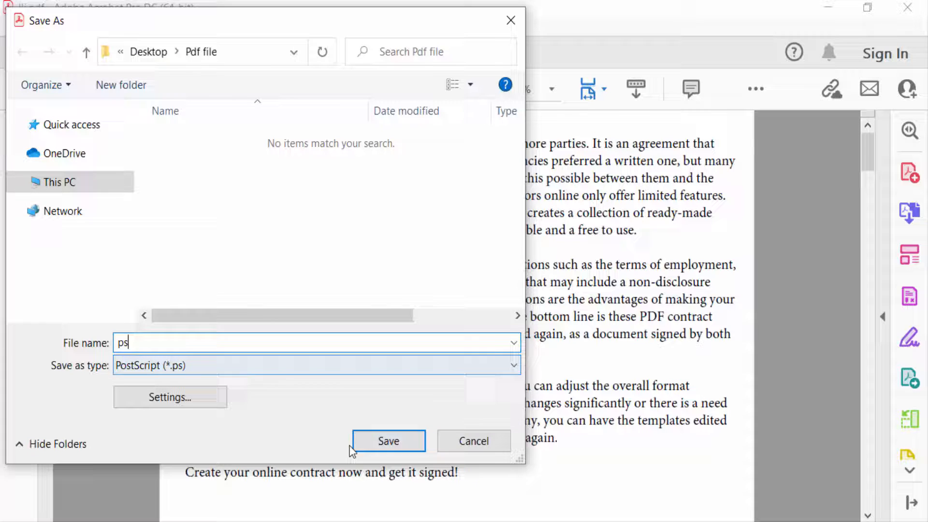
pyautogui.click(389, 441)
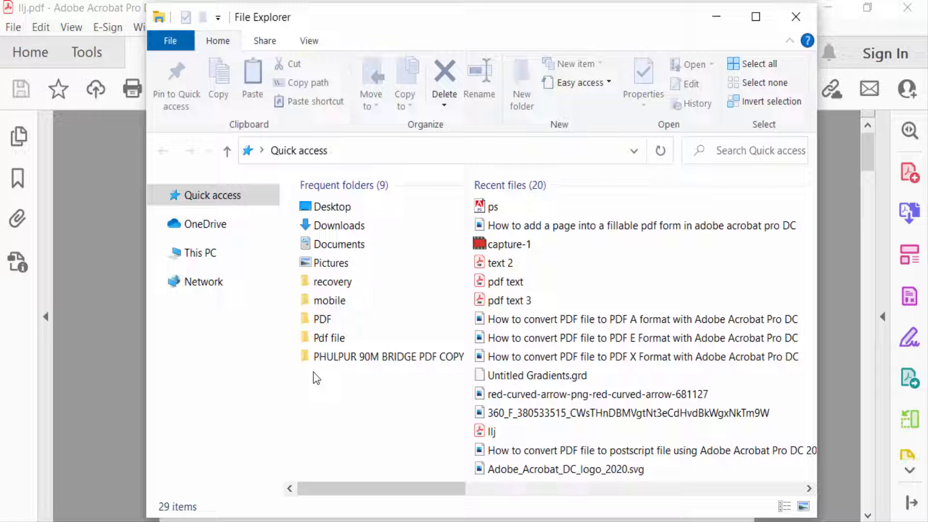
pyautogui.moveTo(199, 252)
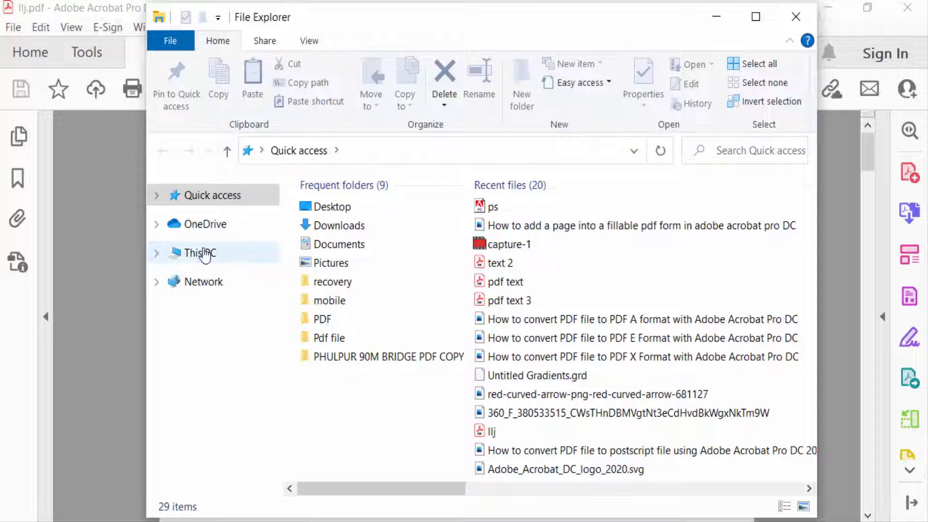
# Browse to Desktop > Pdf file and open the exported ps file.
pyautogui.click(200, 252)
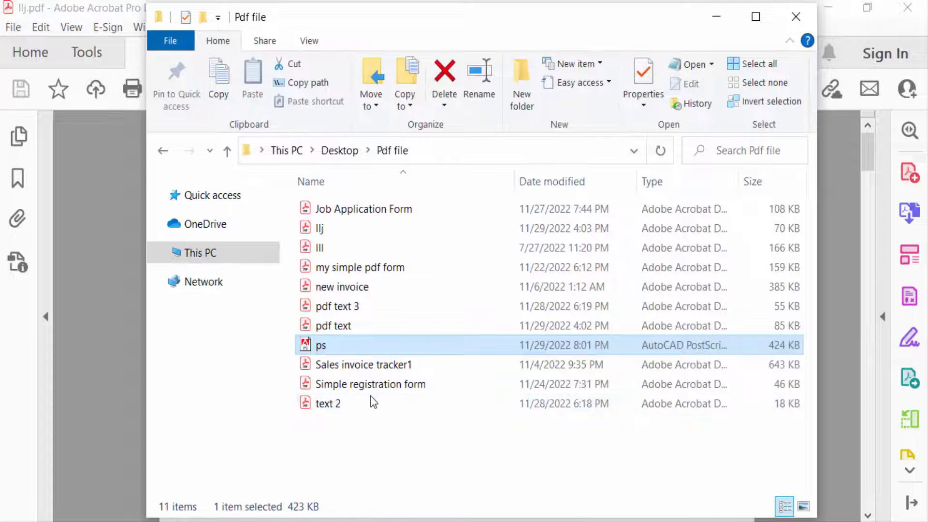
pyautogui.doubleClick(320, 345)
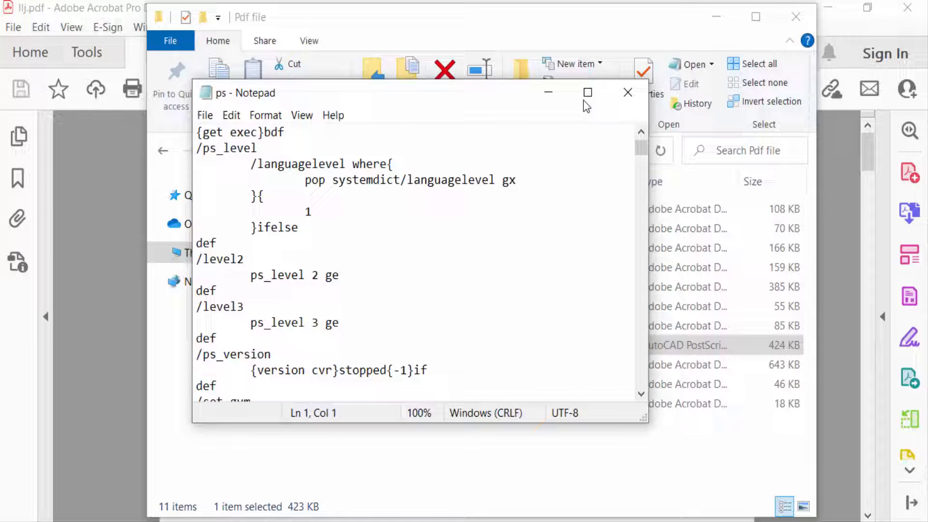
# Maximize Notepad and scroll down through the PostScript code.
pyautogui.click(588, 92)
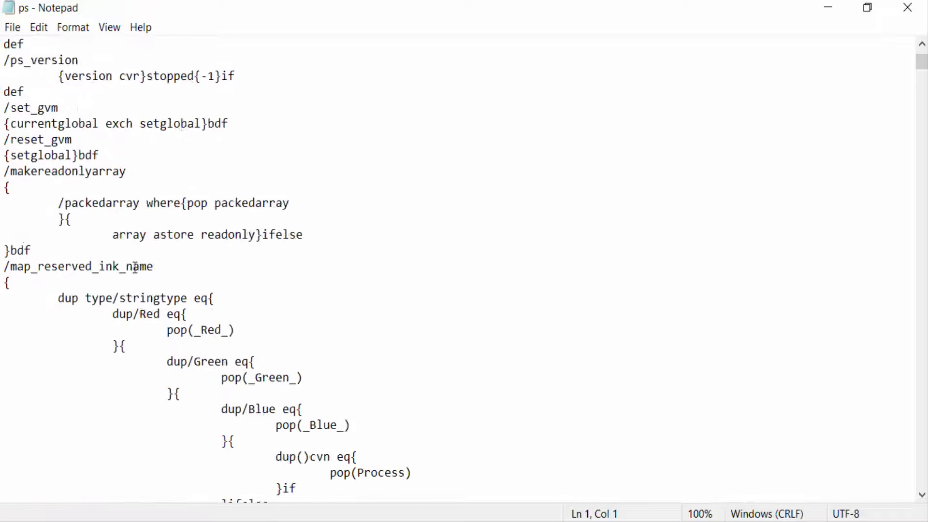
pyautogui.scroll(-3)
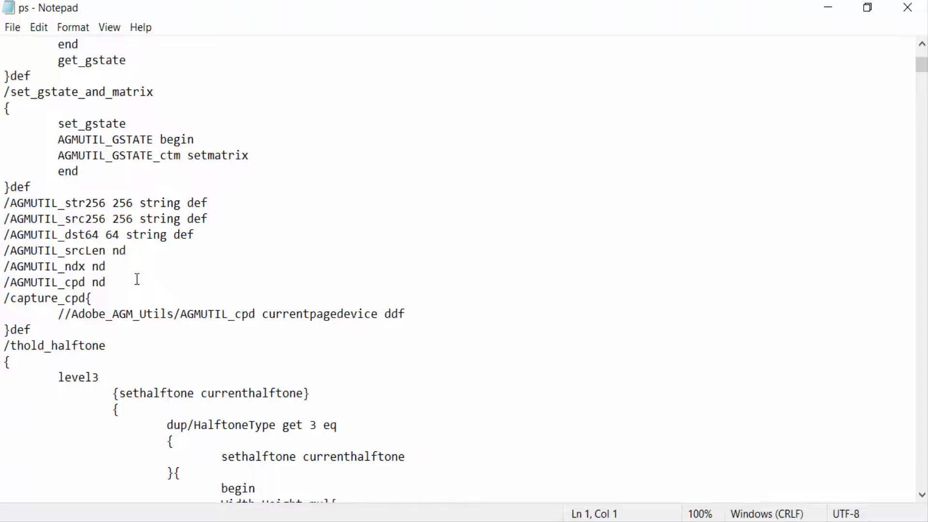